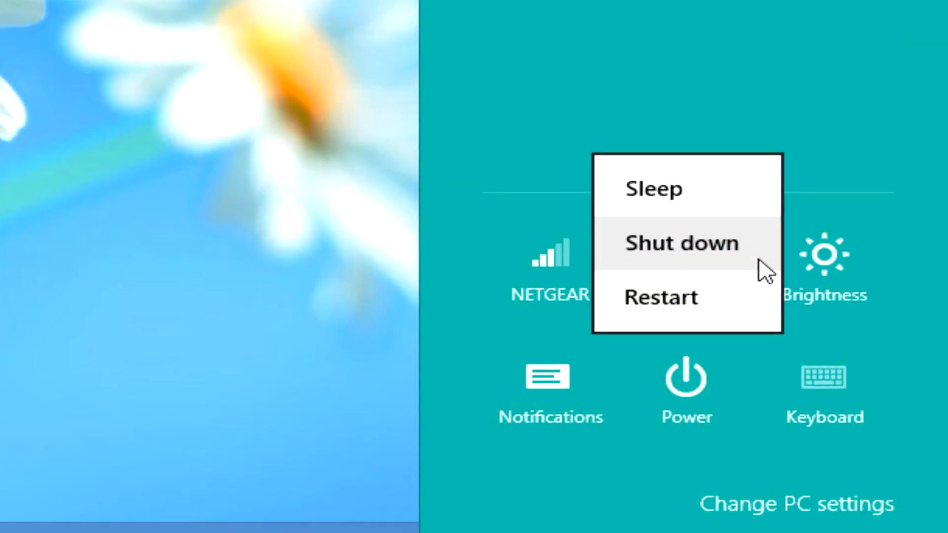
{"action": "mouse_move", "coordinate": [771, 274]}
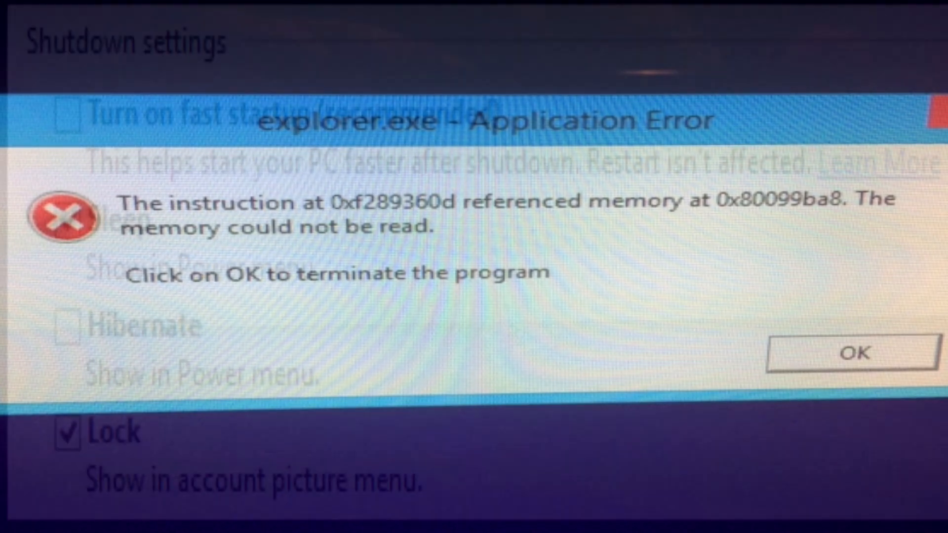
Dismiss the explorer error, unlock Power Options' power-button settings, and start a new desktop shortcut.
{"action": "left_click", "coordinate": [854, 357]}
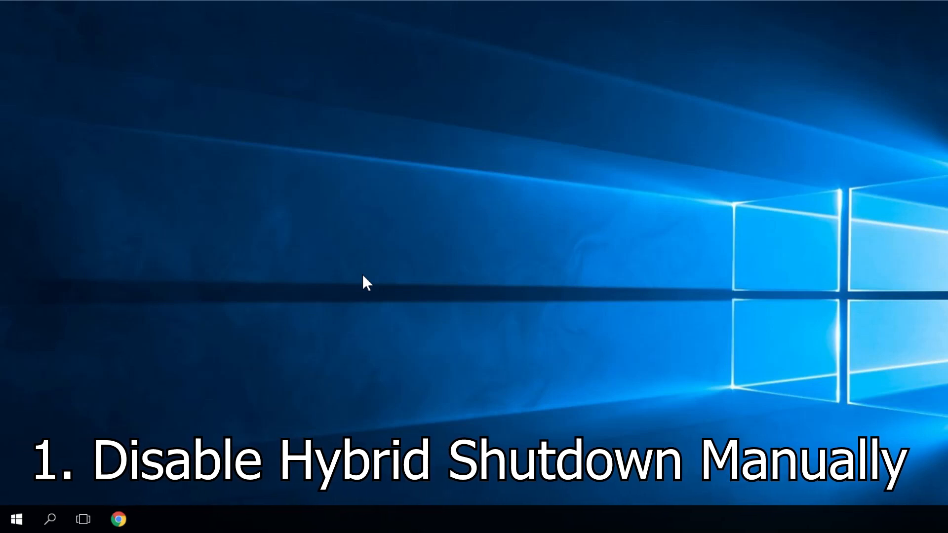
{"action": "type", "text": "power options"}
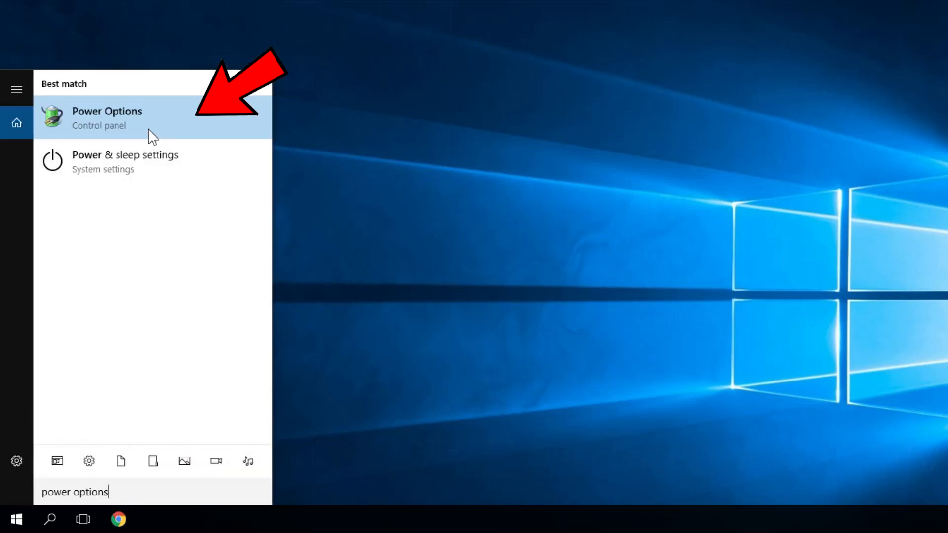
{"action": "left_click", "coordinate": [107, 111]}
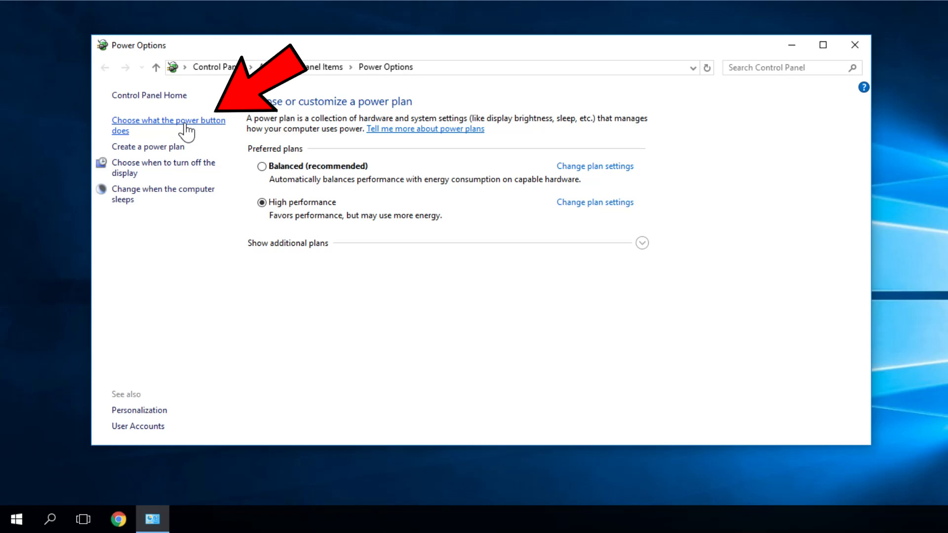
{"action": "left_click", "coordinate": [169, 120]}
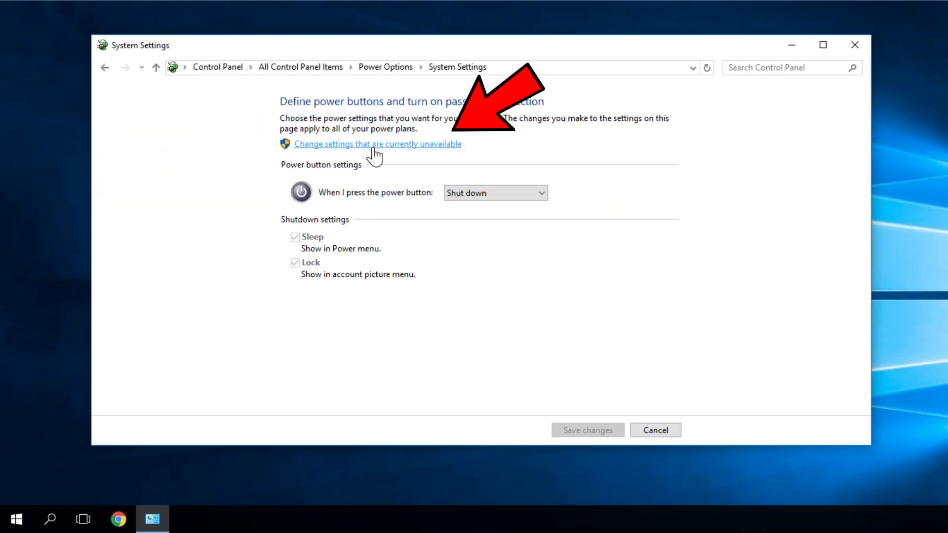
{"action": "left_click", "coordinate": [372, 145]}
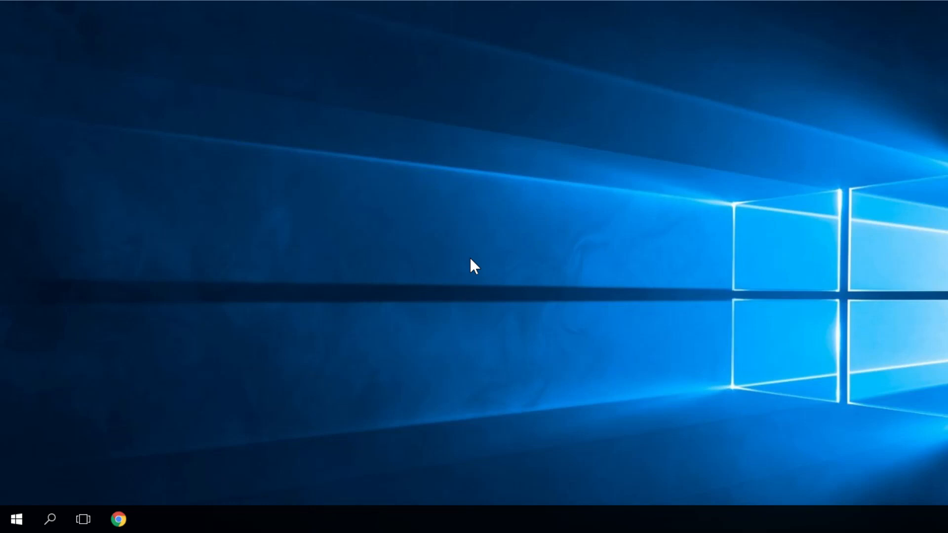
{"action": "right_click", "coordinate": [473, 266]}
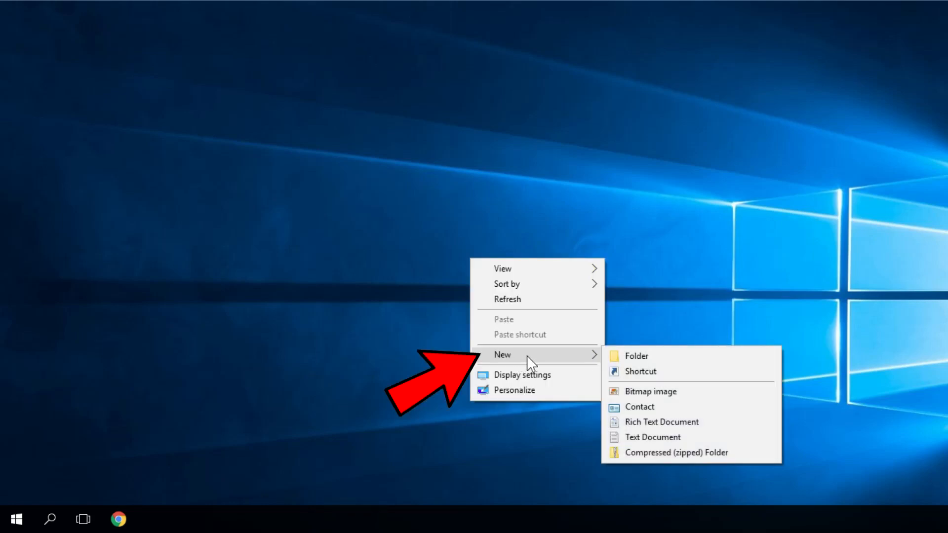
{"action": "mouse_move", "coordinate": [659, 377]}
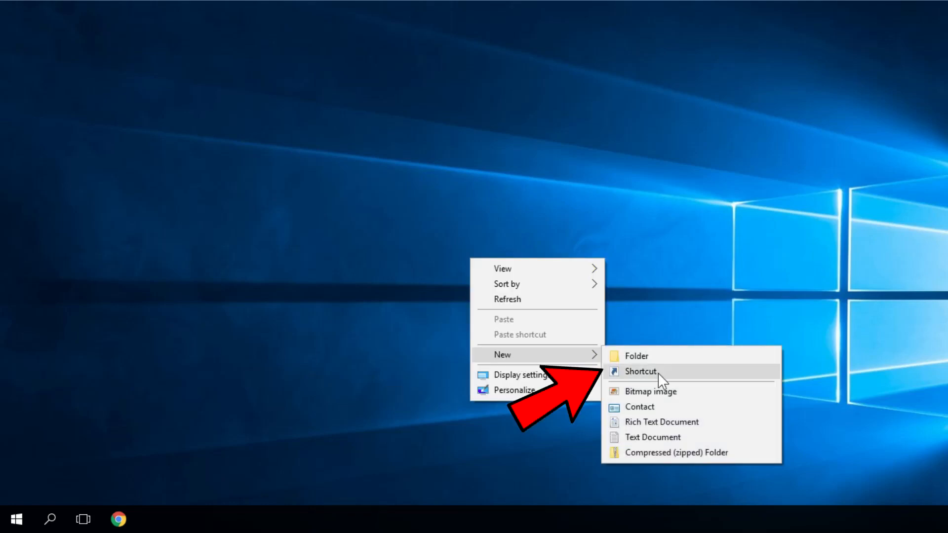
{"action": "left_click", "coordinate": [641, 371]}
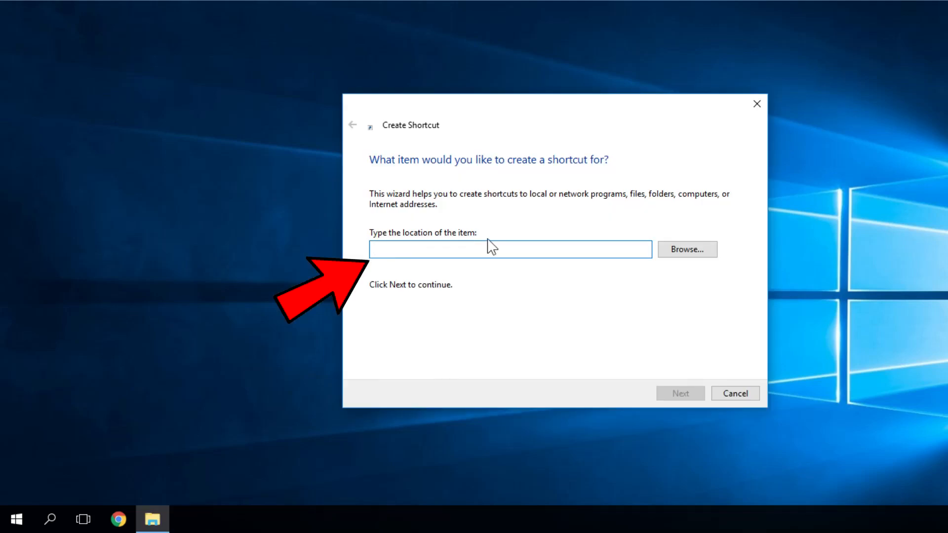
Create a shortcut named shutdown running shutdown -F -T 10 -C "Shutting Down".
{"action": "type", "text": "shutdown -F -T ## -C \"Your message here\""}
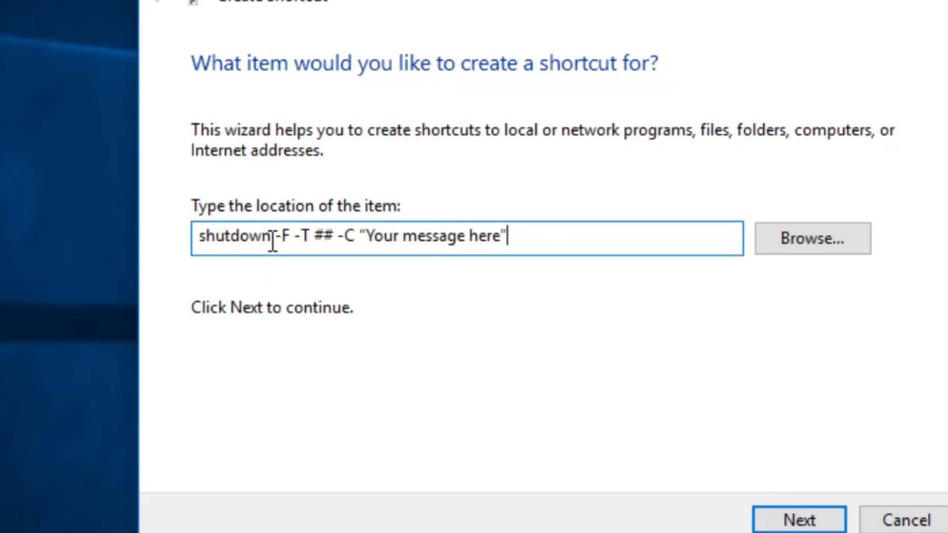
{"action": "double_click", "coordinate": [235, 237]}
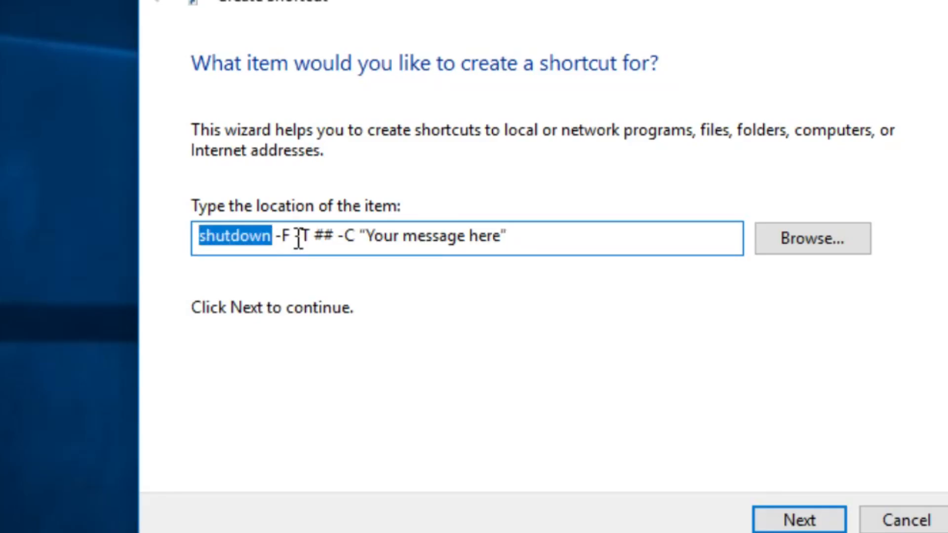
{"action": "double_click", "coordinate": [330, 237]}
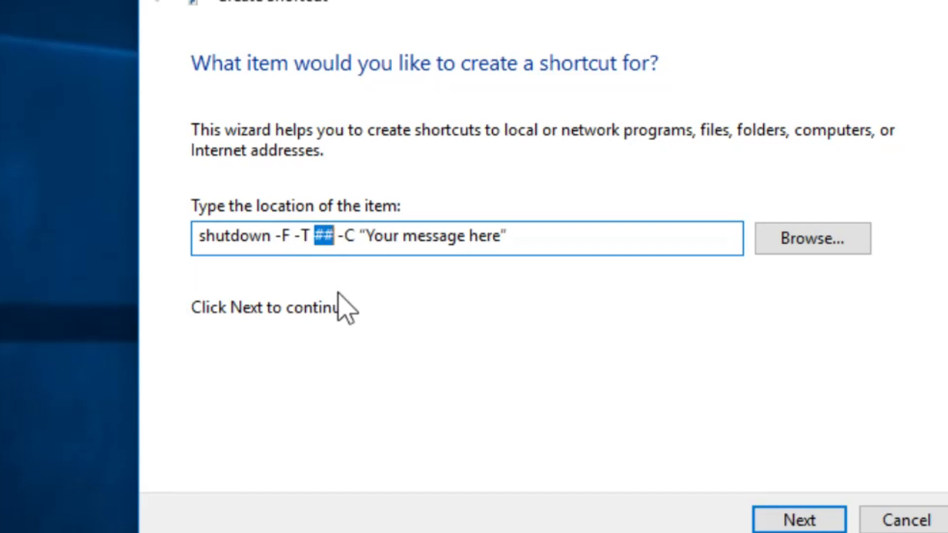
{"action": "type", "text": "1"}
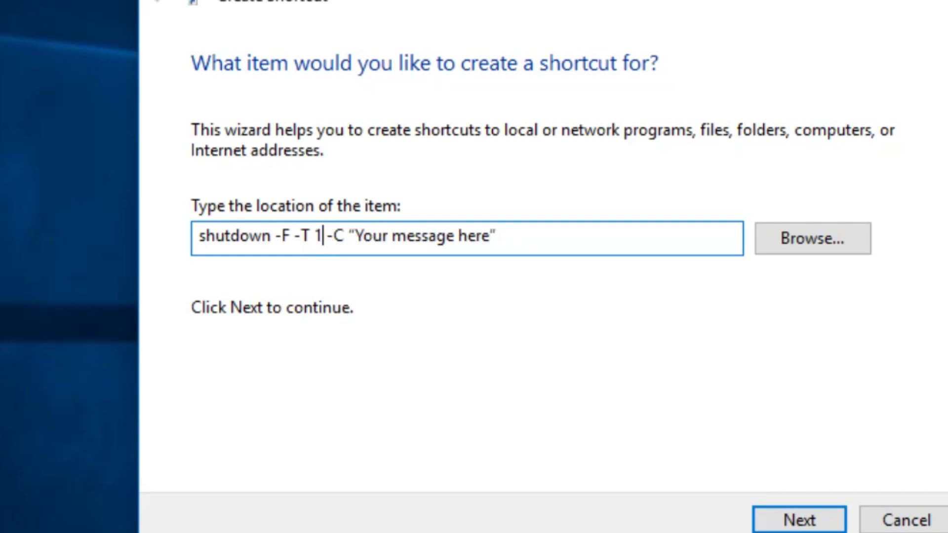
{"action": "type", "text": "0"}
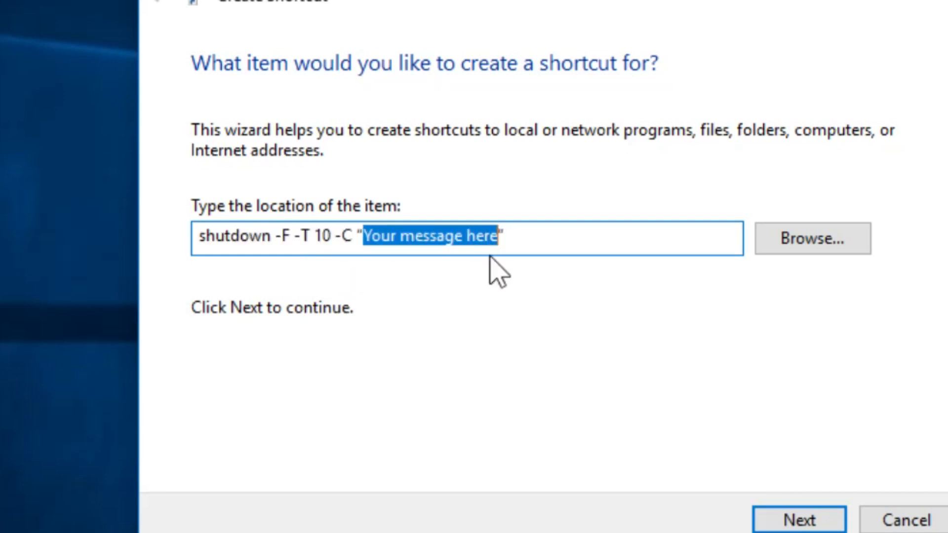
{"action": "type", "text": "Shutting"}
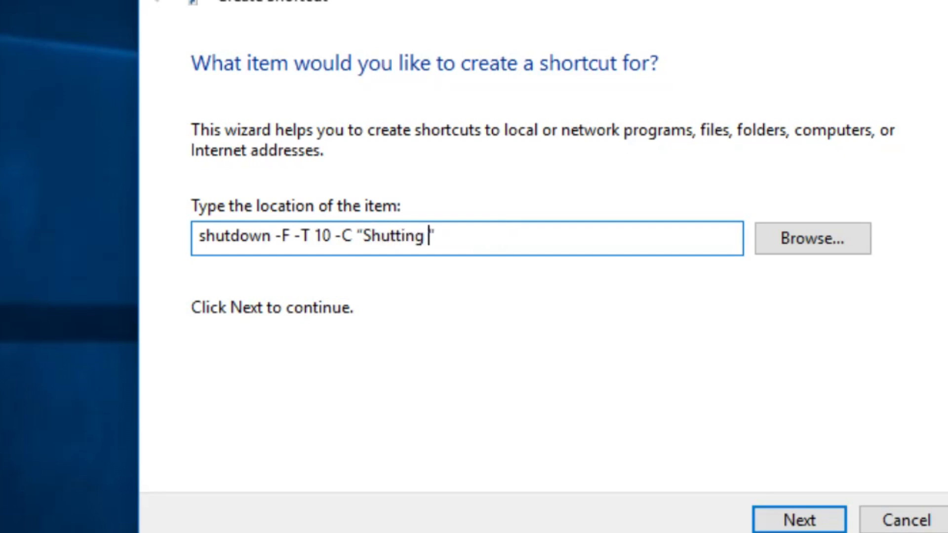
{"action": "type", "text": "Down"}
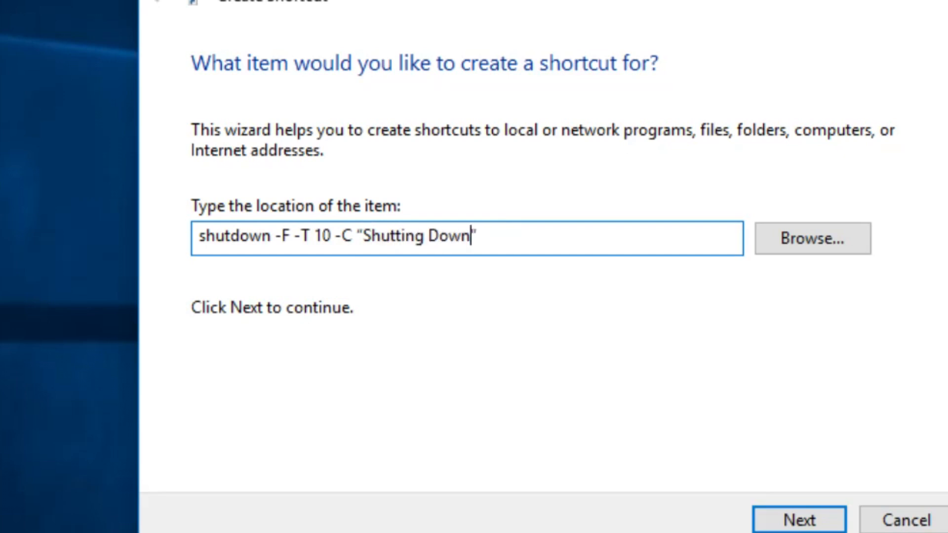
{"action": "left_click", "coordinate": [796, 519]}
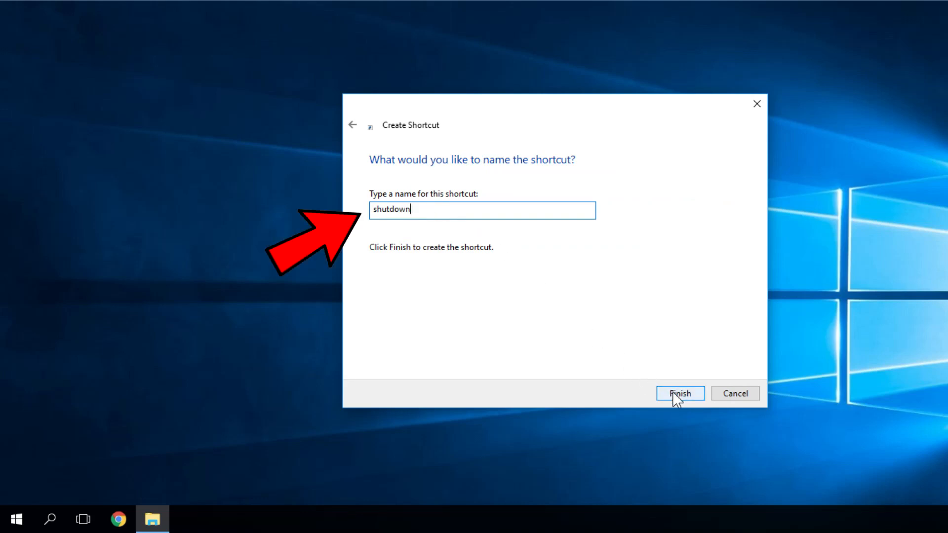
{"action": "left_click", "coordinate": [680, 394]}
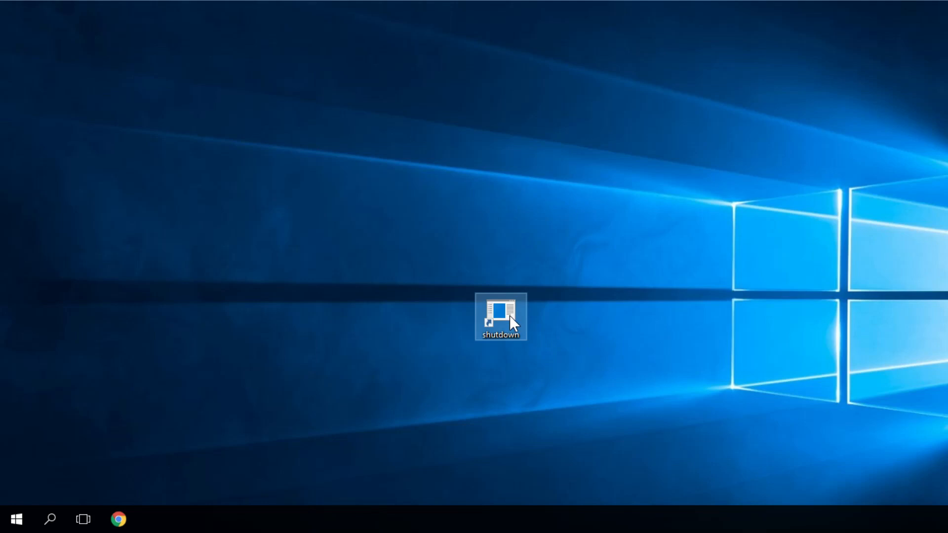
In the shutdown shortcut's Properties, change its icon to the red power icon.
{"action": "right_click", "coordinate": [502, 317]}
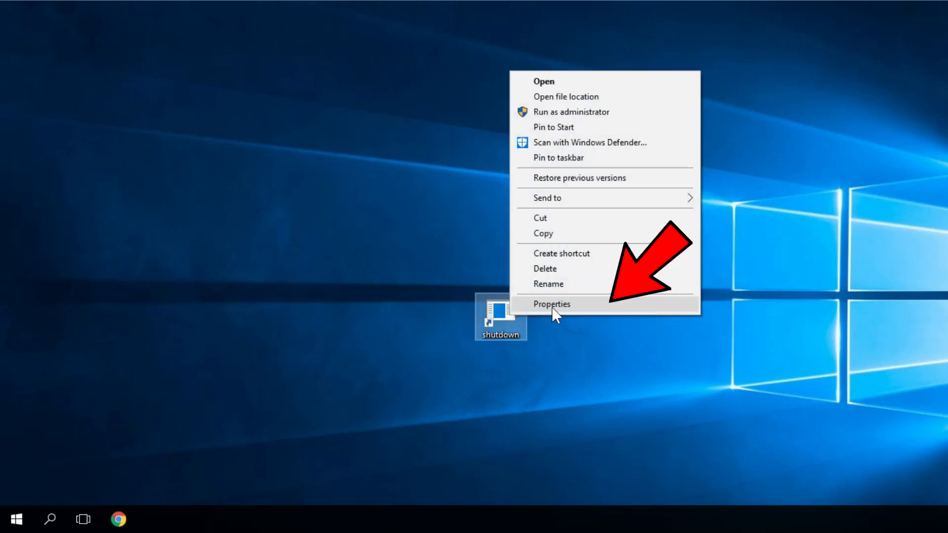
{"action": "left_click", "coordinate": [551, 304]}
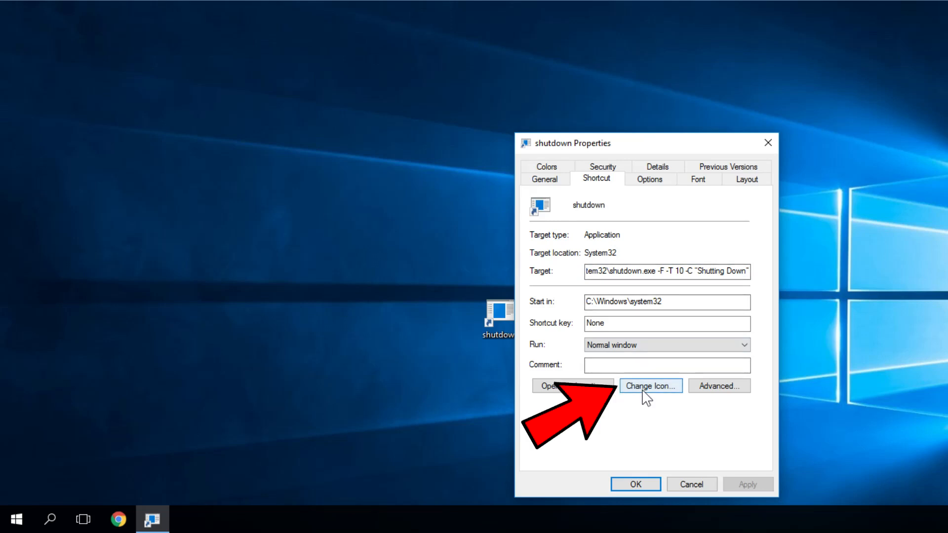
{"action": "left_click", "coordinate": [650, 386]}
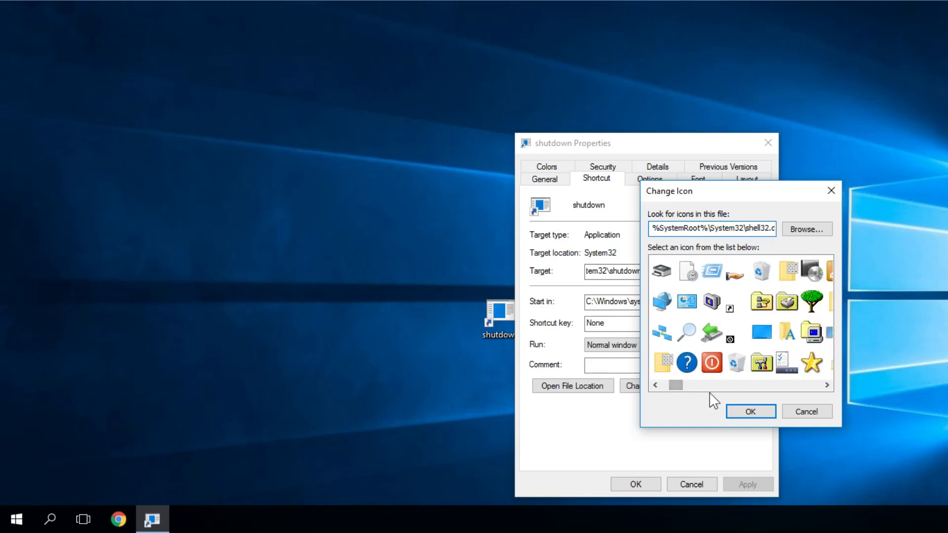
{"action": "left_click", "coordinate": [711, 362]}
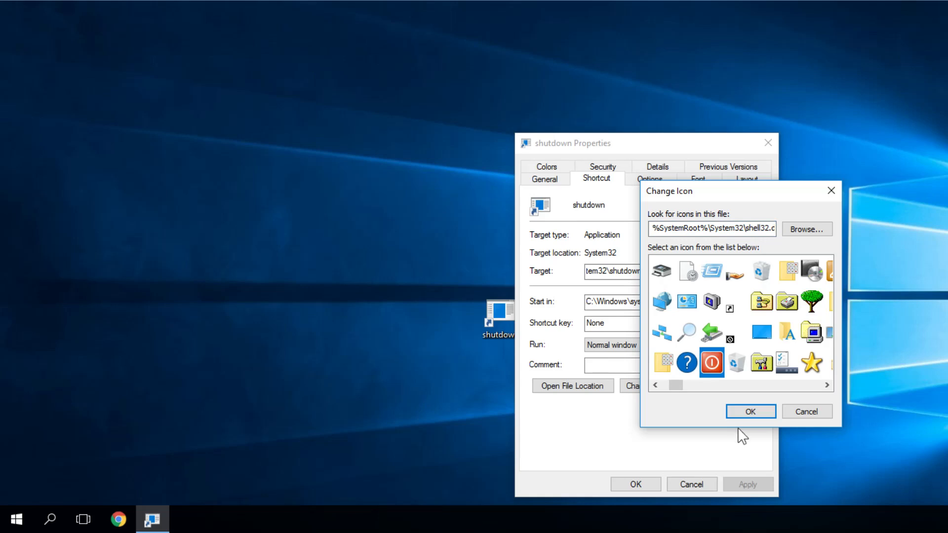
{"action": "left_click", "coordinate": [751, 411]}
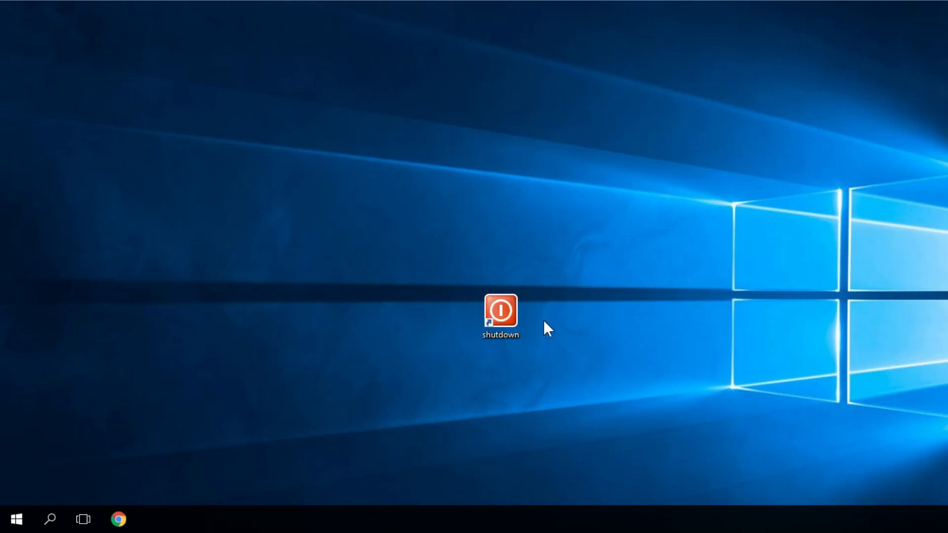
{"action": "mouse_move", "coordinate": [546, 322]}
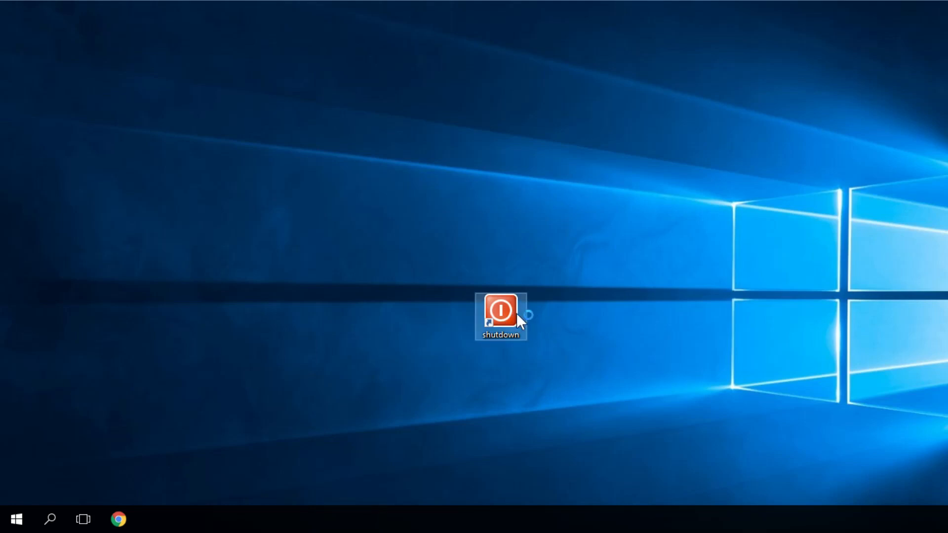
{"action": "double_click", "coordinate": [502, 316]}
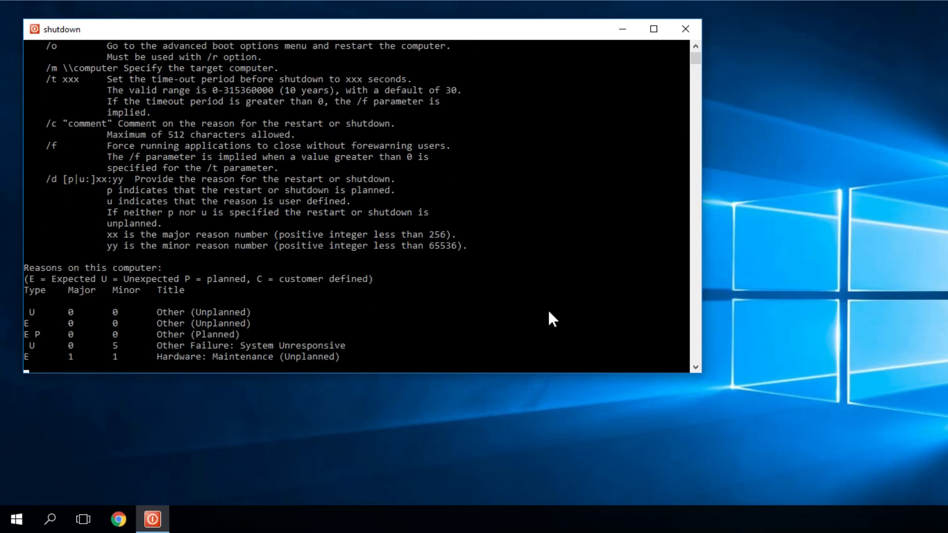
{"action": "left_click", "coordinate": [685, 28]}
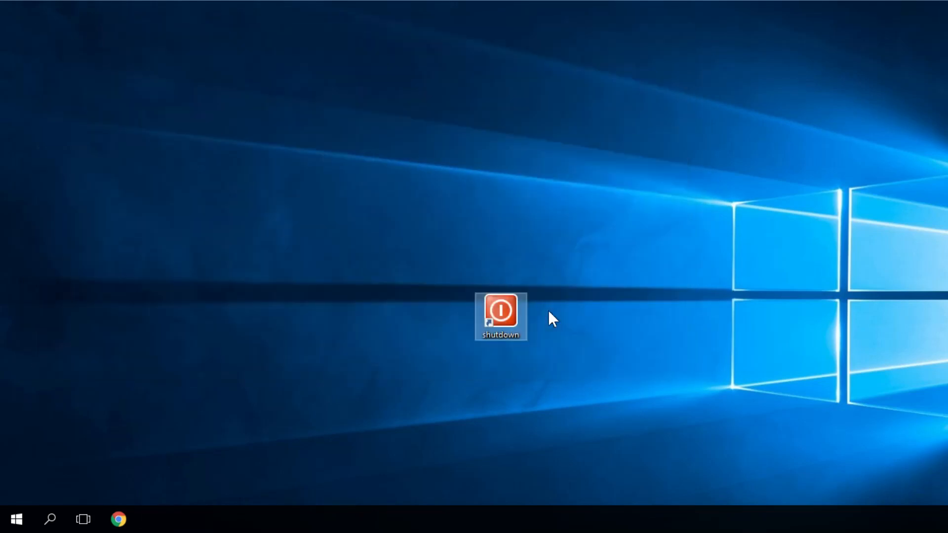